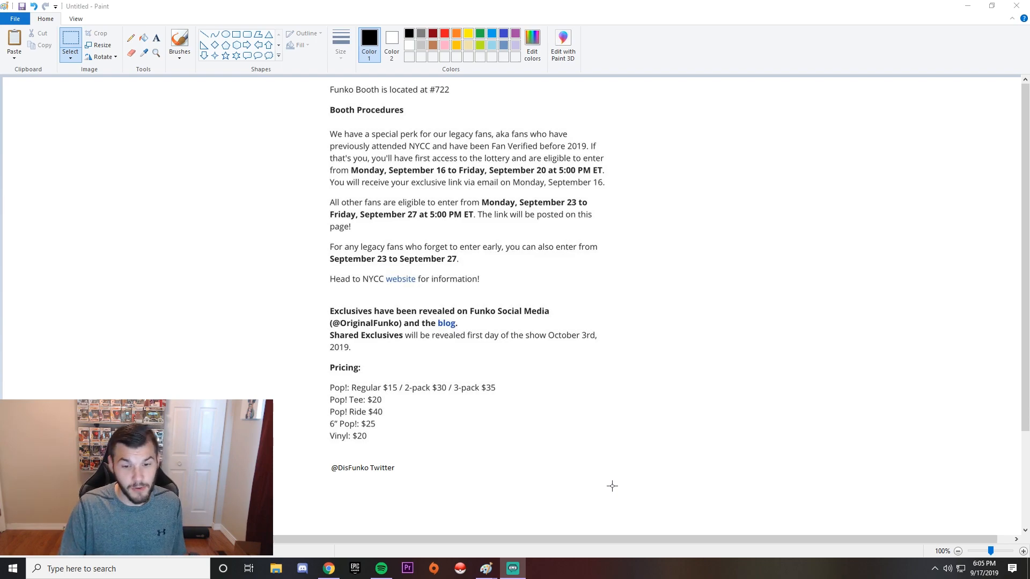
{"action": "mouse_move", "coordinate": [580, 557]}
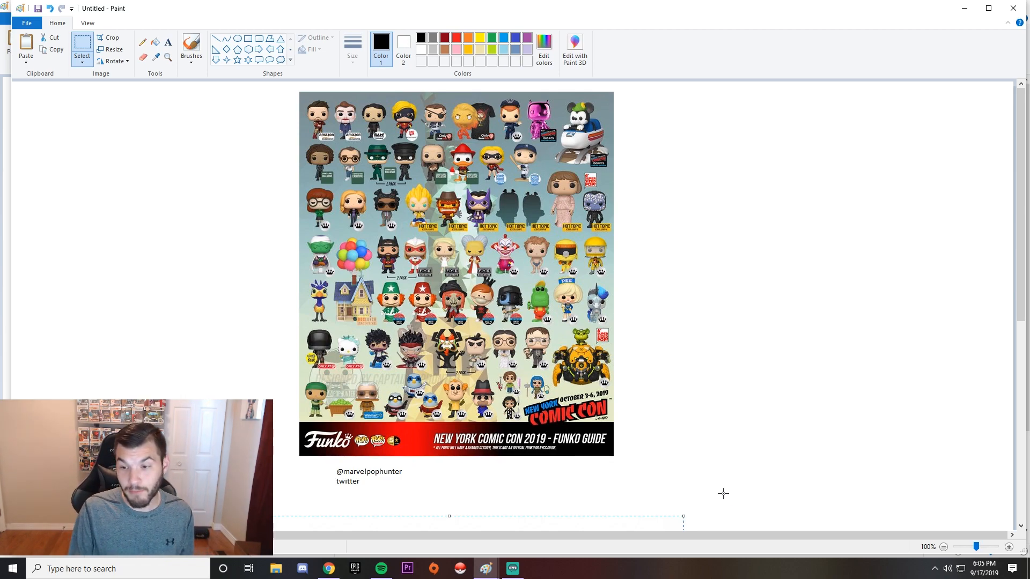
Zoom the guide image to 200% so figure names and retailer labels become readable
{"action": "left_click", "coordinate": [1008, 547]}
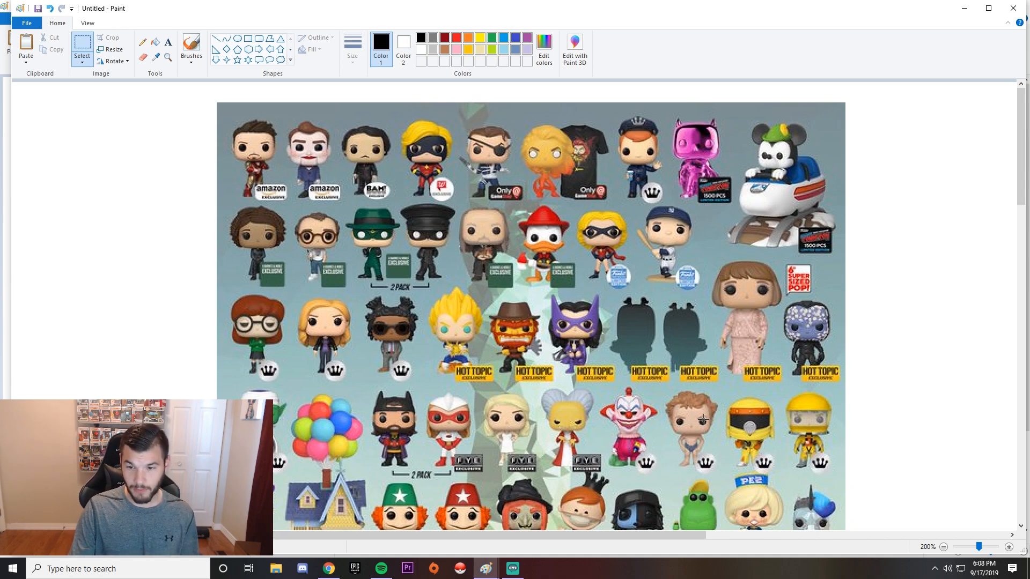
Scroll through the guide's lower rows down to the New York Comic Con 2019 banner and credit
{"action": "scroll", "scroll_direction": "down", "scroll_amount": 3}
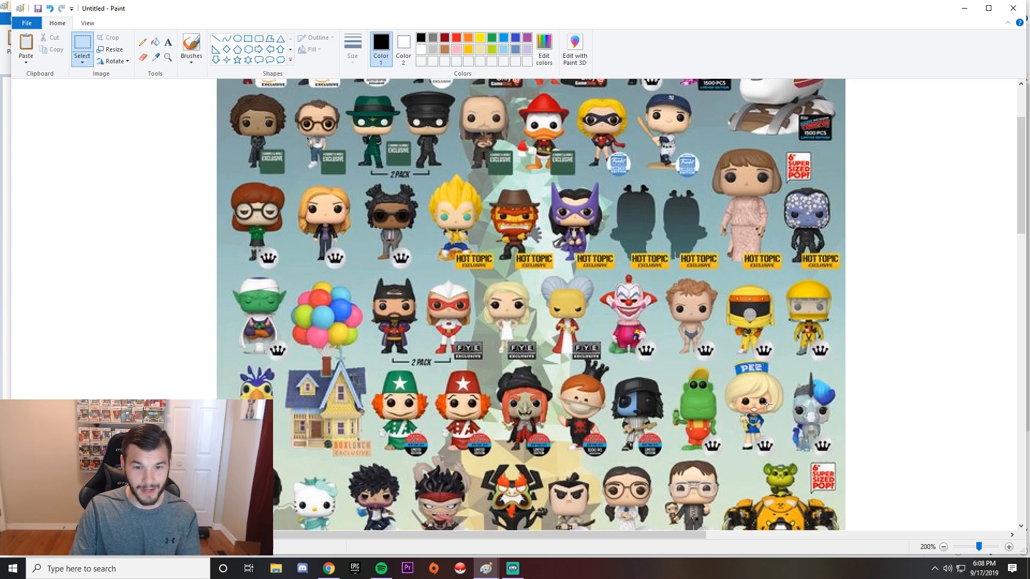
{"action": "mouse_move", "coordinate": [622, 406]}
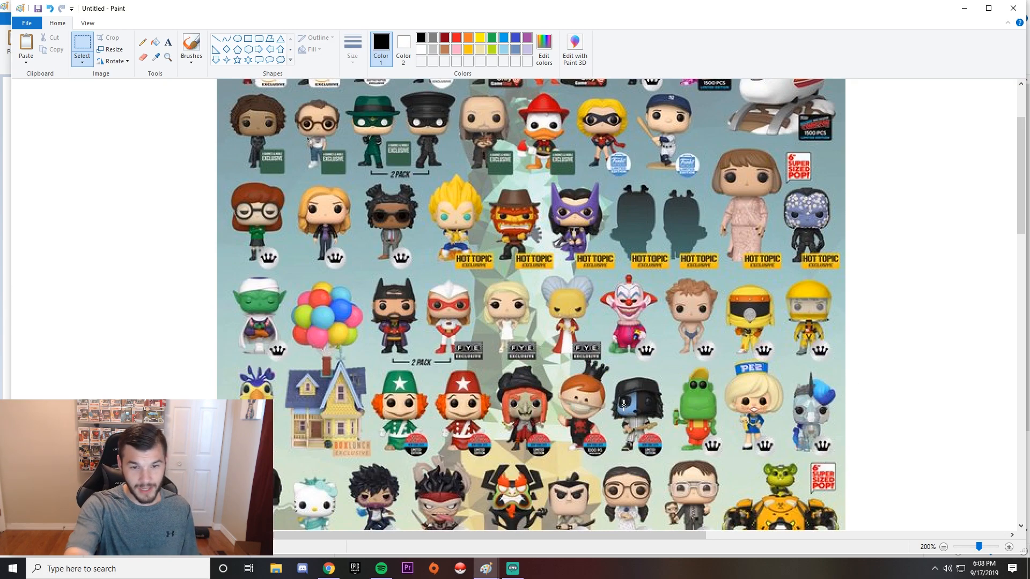
{"action": "mouse_move", "coordinate": [724, 443]}
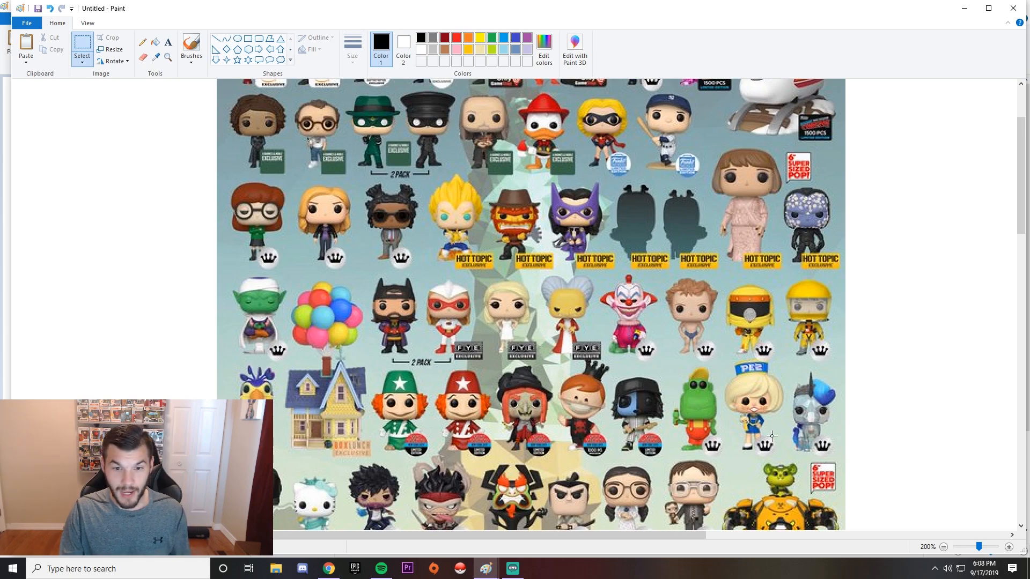
{"action": "scroll", "scroll_direction": "down", "scroll_amount": 3}
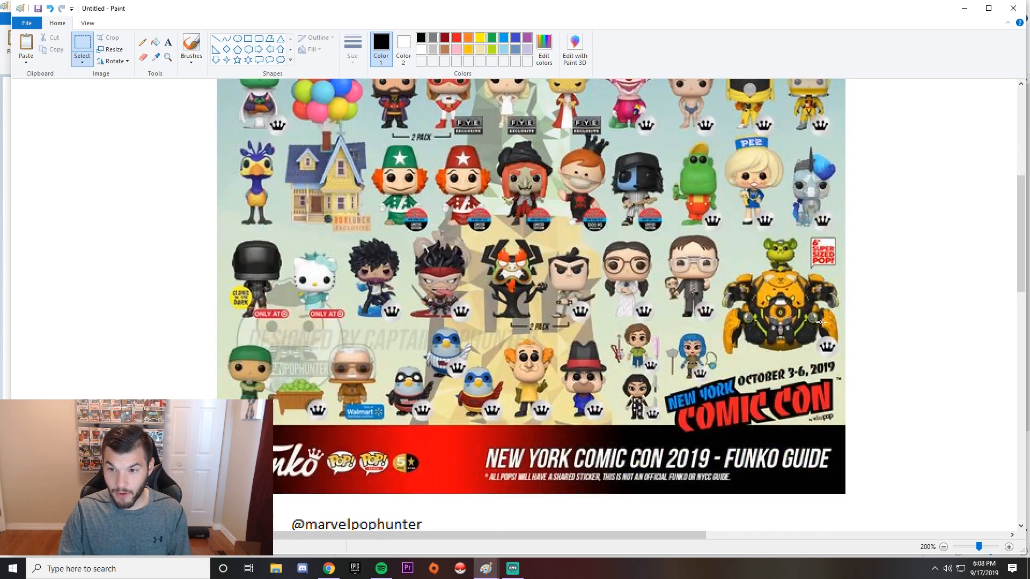
{"action": "mouse_move", "coordinate": [314, 272]}
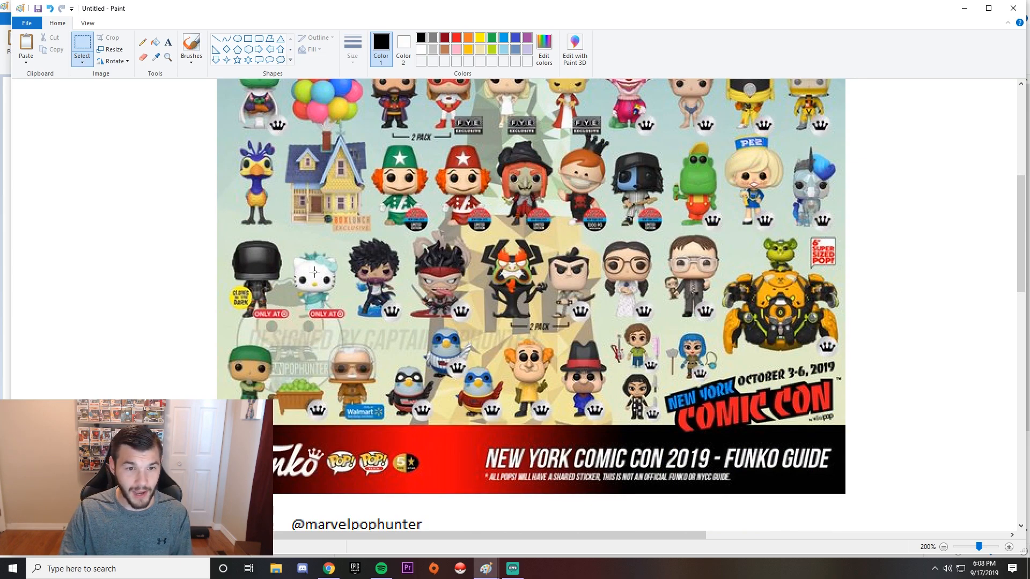
{"action": "mouse_move", "coordinate": [460, 276]}
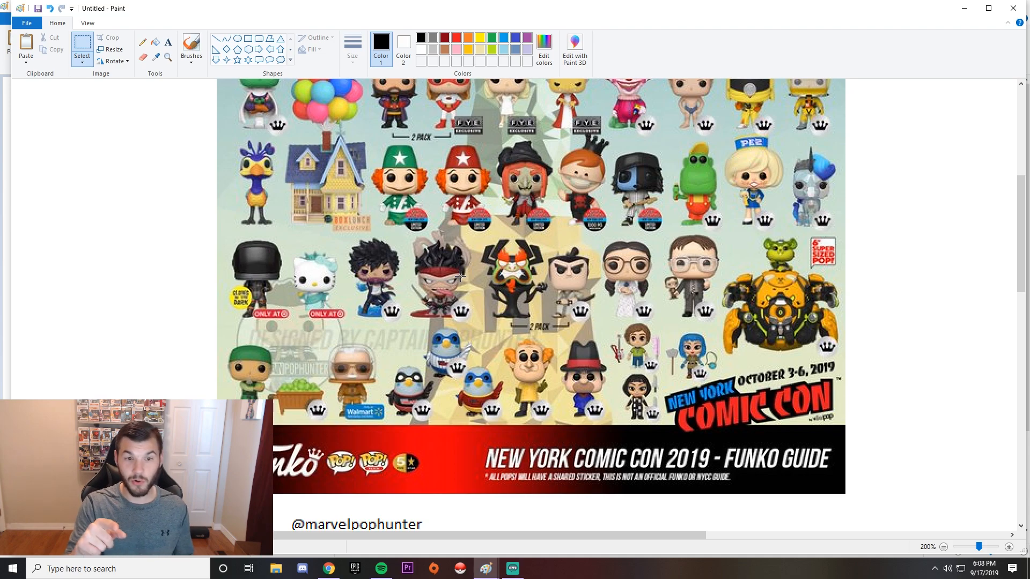
{"action": "scroll", "scroll_direction": "up", "scroll_amount": 3}
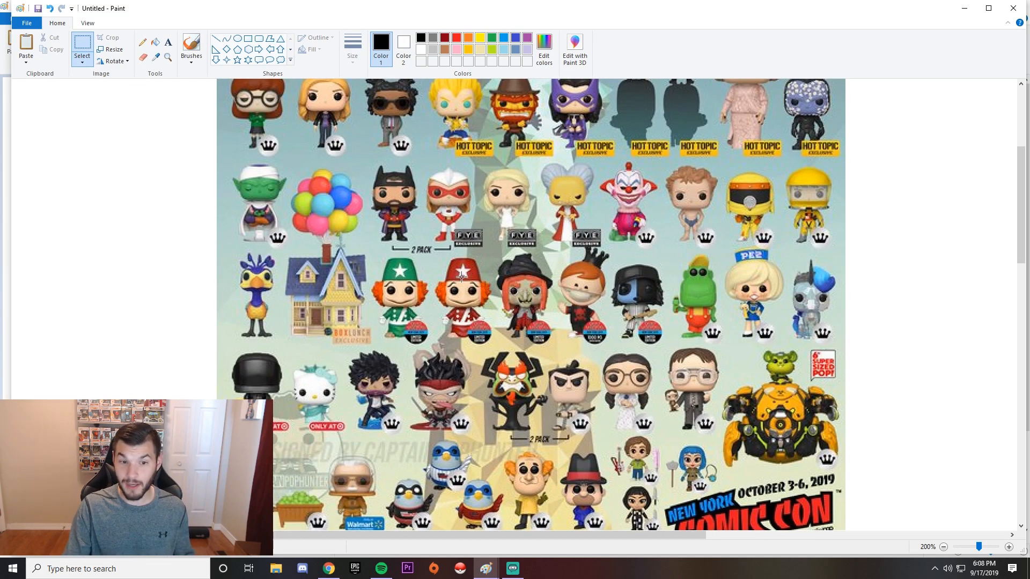
{"action": "scroll", "scroll_direction": "down", "scroll_amount": 3}
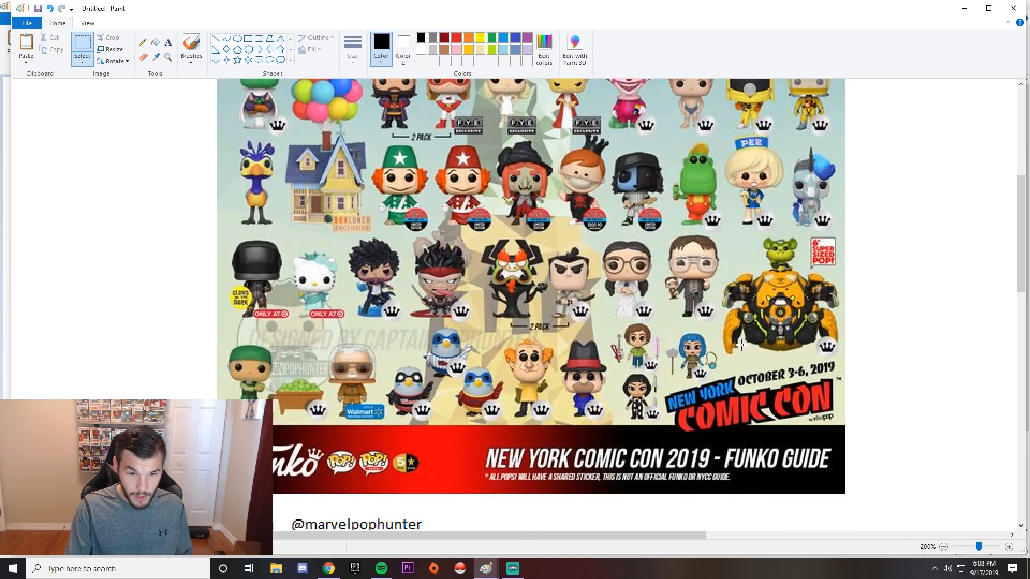
{"action": "mouse_move", "coordinate": [320, 355]}
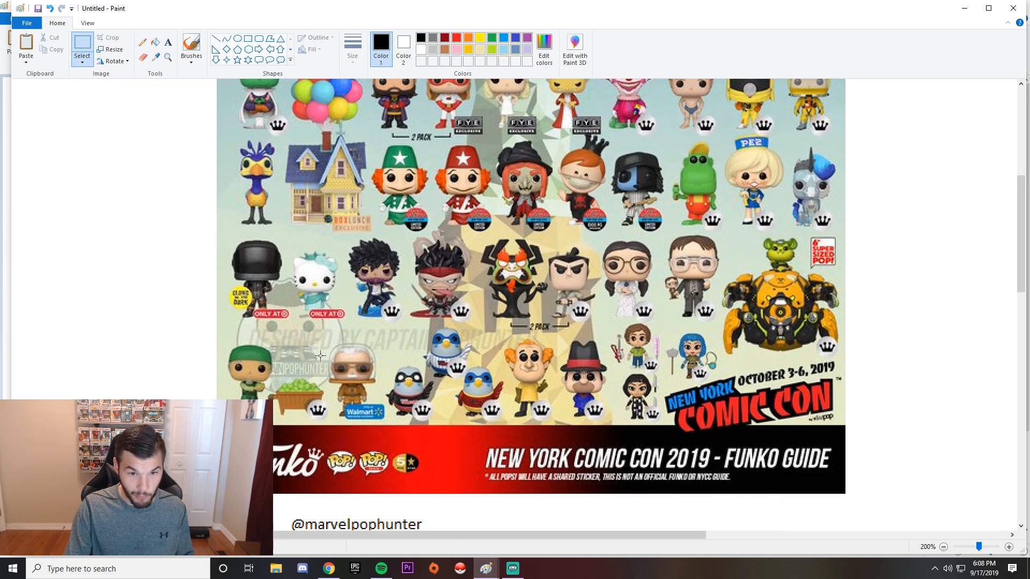
{"action": "mouse_move", "coordinate": [474, 360]}
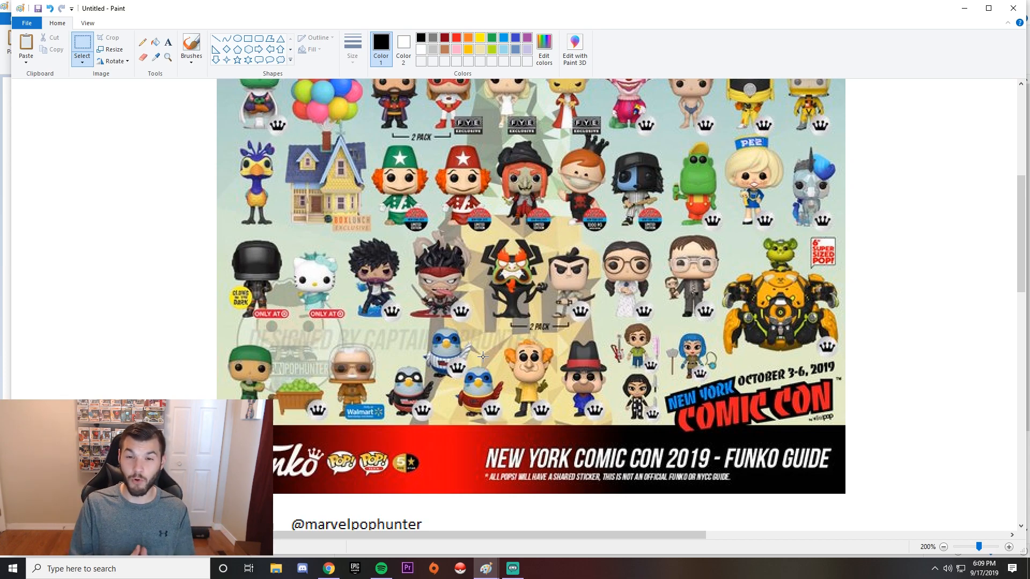
{"action": "mouse_move", "coordinate": [362, 263]}
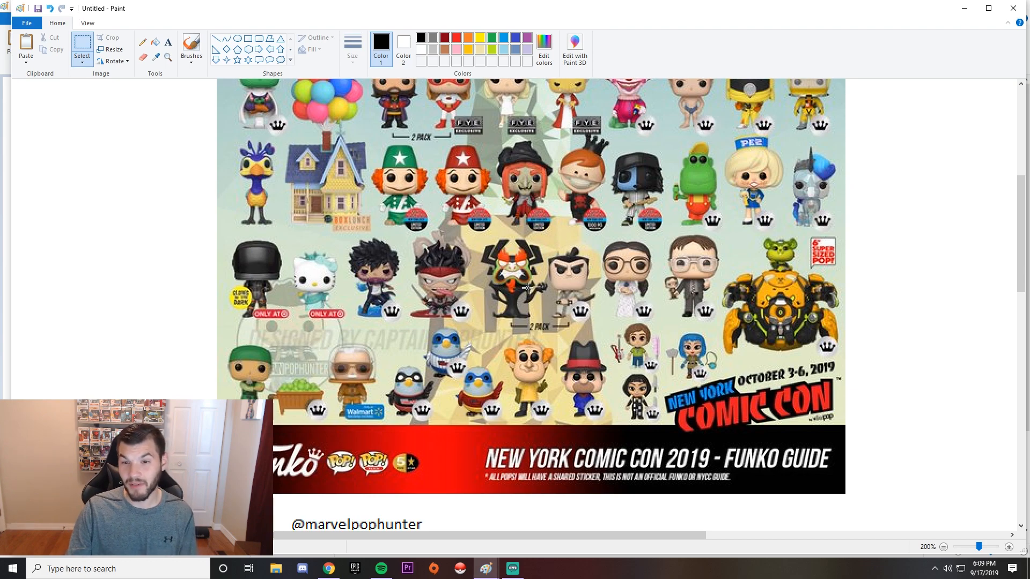
{"action": "scroll", "scroll_direction": "up", "scroll_amount": 3}
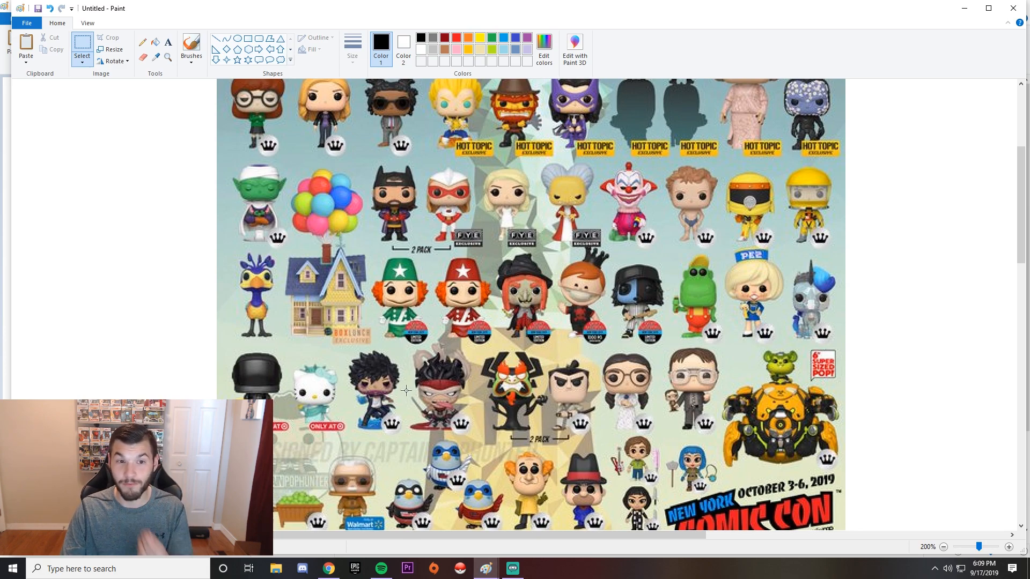
{"action": "scroll", "scroll_direction": "down", "scroll_amount": 3}
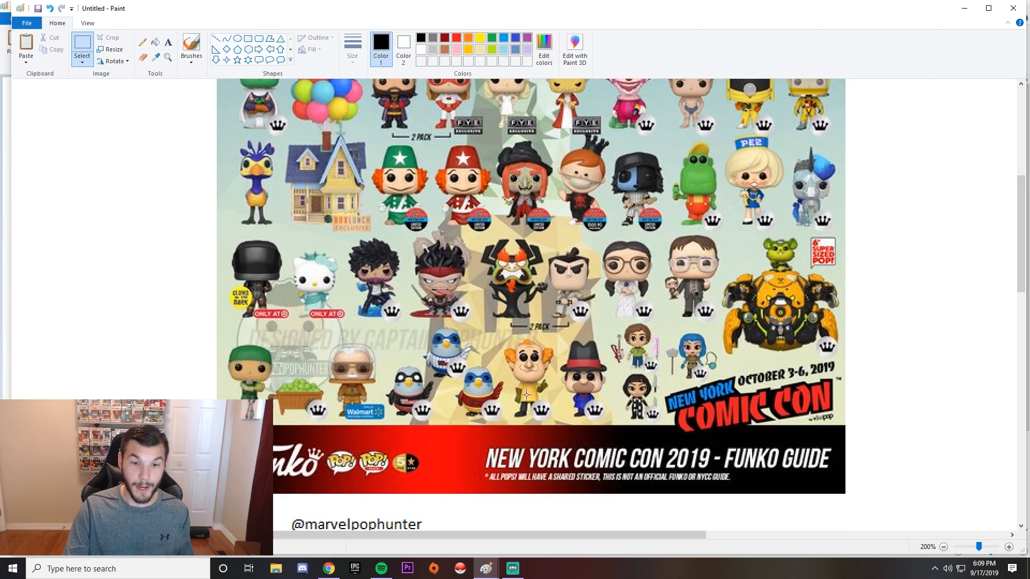
{"action": "scroll", "scroll_direction": "down", "scroll_amount": 3}
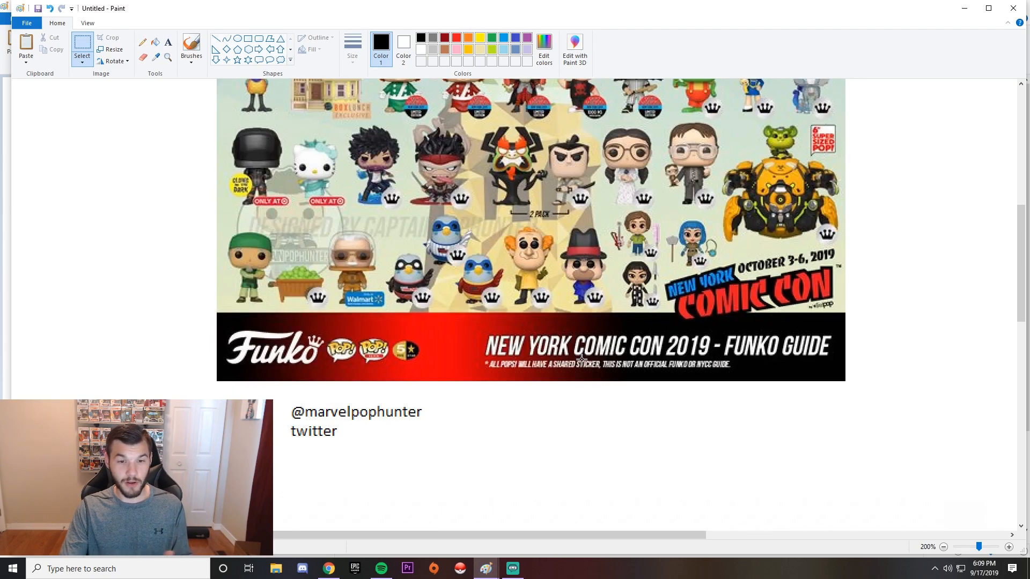
{"action": "mouse_move", "coordinate": [554, 385]}
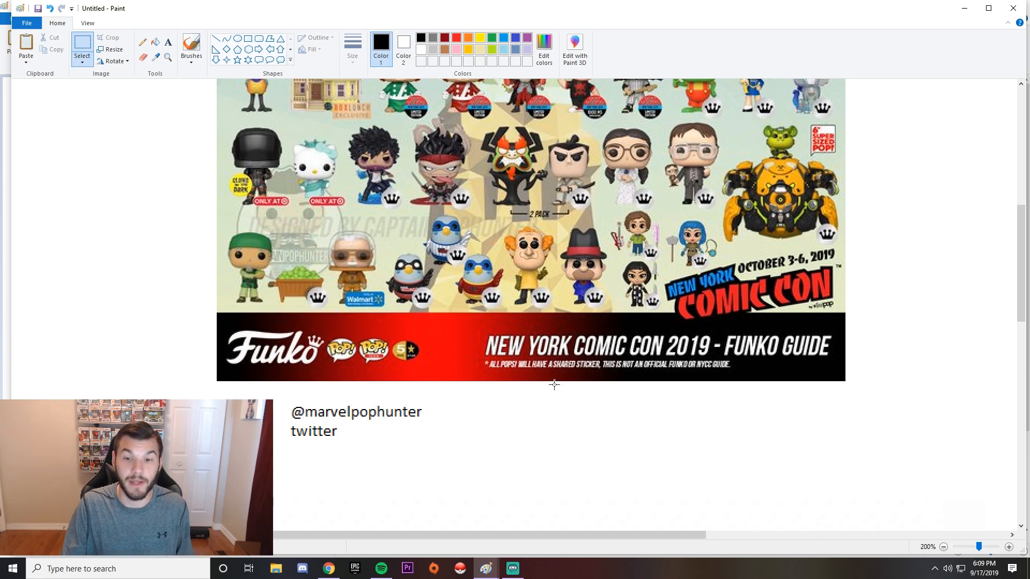
{"action": "mouse_move", "coordinate": [519, 356]}
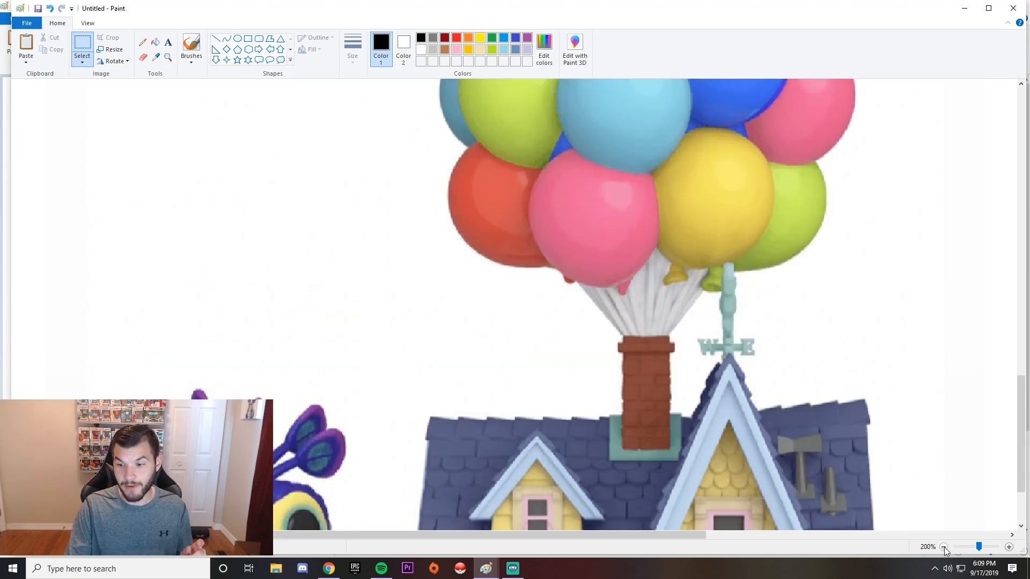
Zoom back out to 100% and scroll up to show the whole Funko guide
{"action": "left_click", "coordinate": [943, 545]}
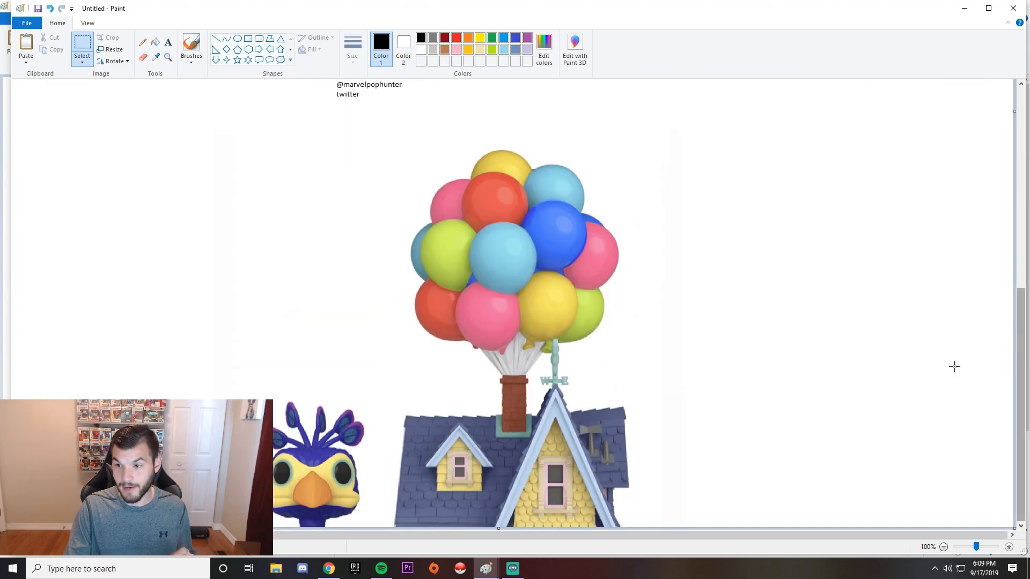
{"action": "mouse_move", "coordinate": [596, 462]}
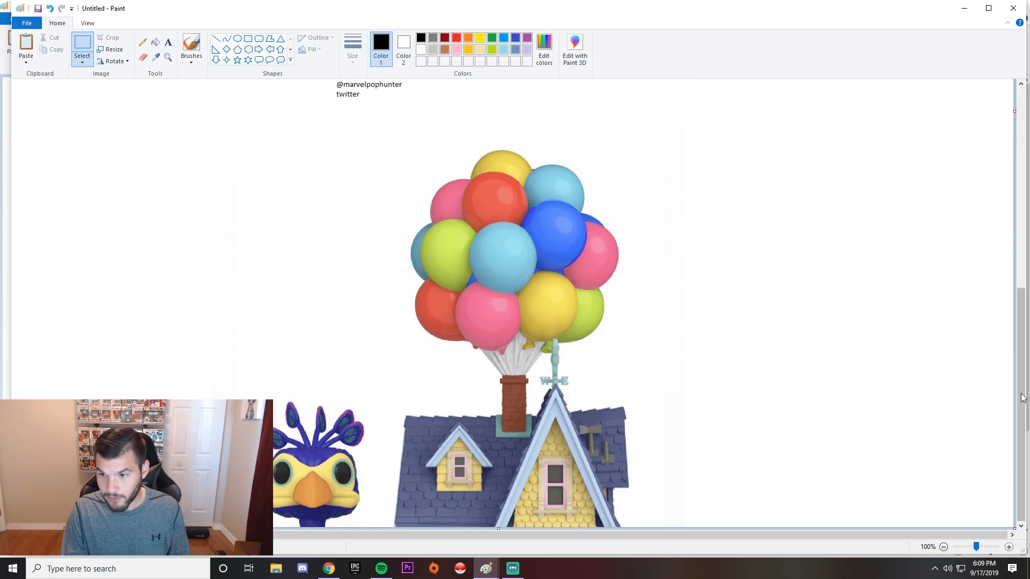
{"action": "scroll", "scroll_direction": "up", "scroll_amount": 3}
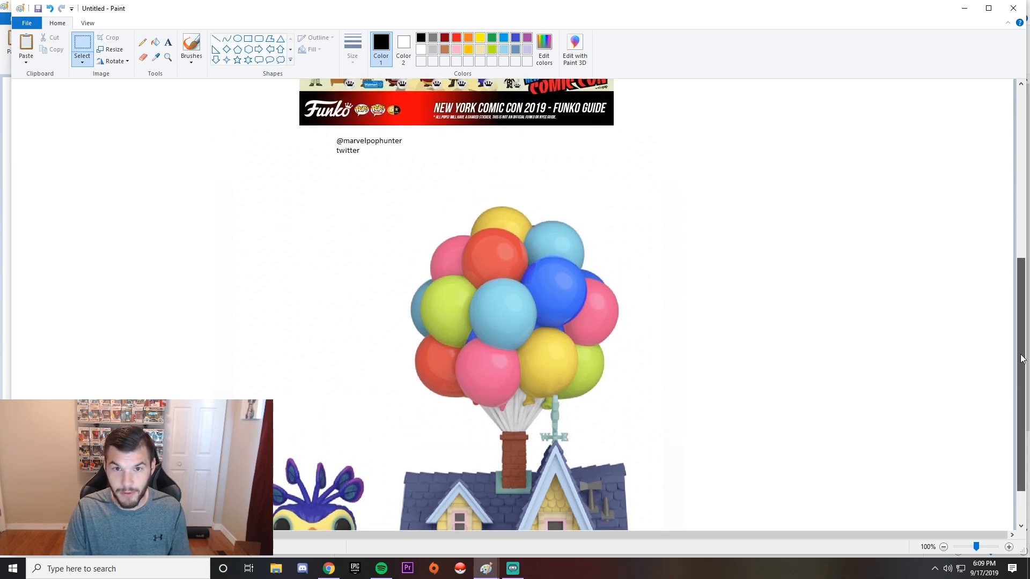
{"action": "scroll", "scroll_direction": "up", "scroll_amount": 3}
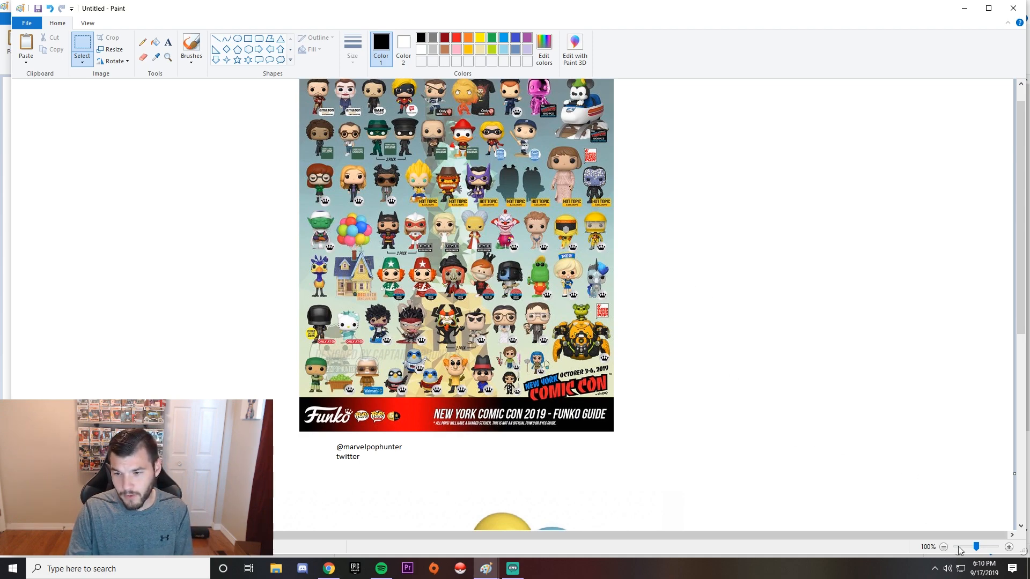
Zoom to 200% again and scroll to the guide's middle rows with the Up house figure
{"action": "left_click", "coordinate": [1008, 546]}
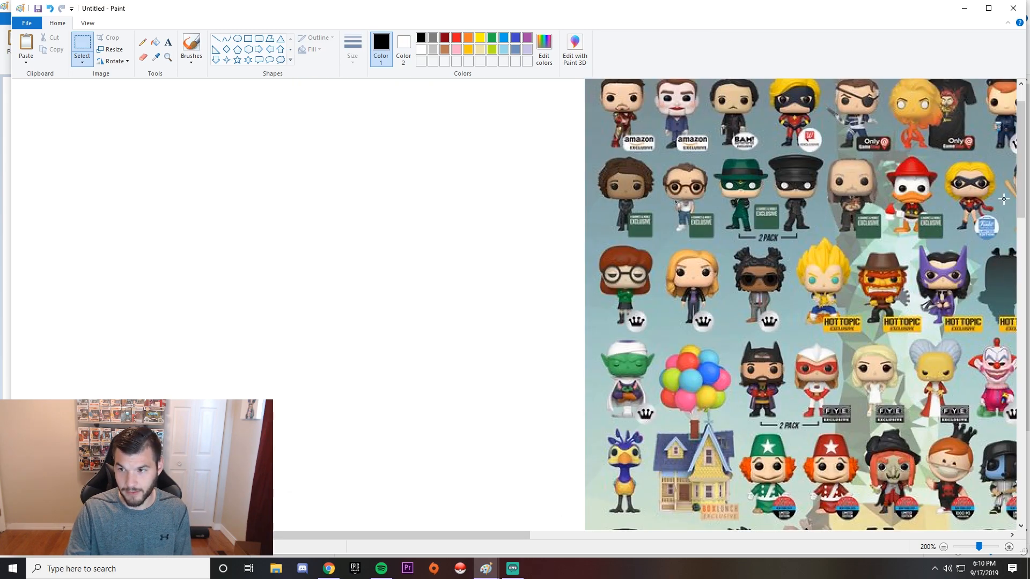
{"action": "scroll", "scroll_direction": "down", "scroll_amount": 3}
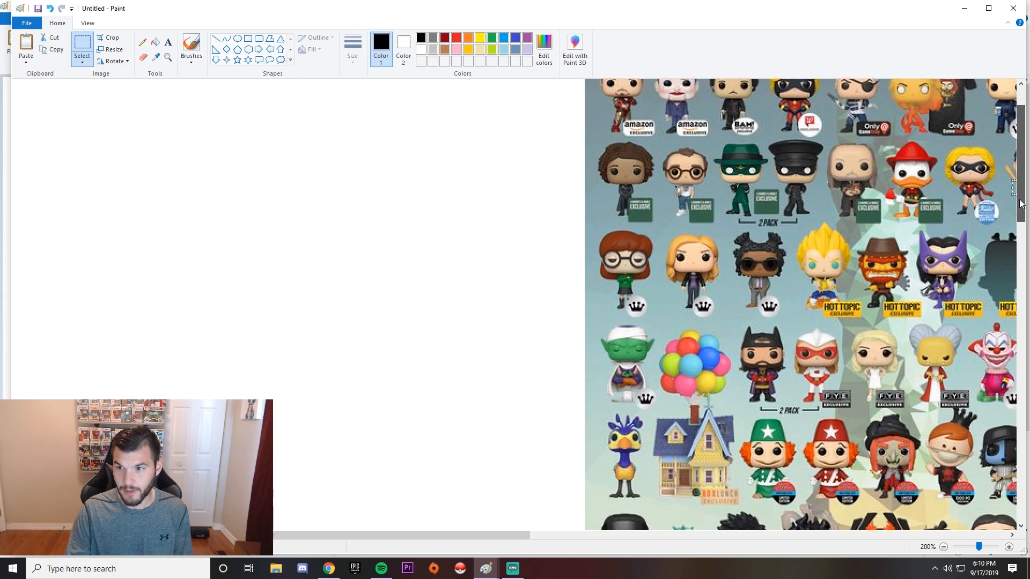
{"action": "scroll", "scroll_direction": "down", "scroll_amount": 3}
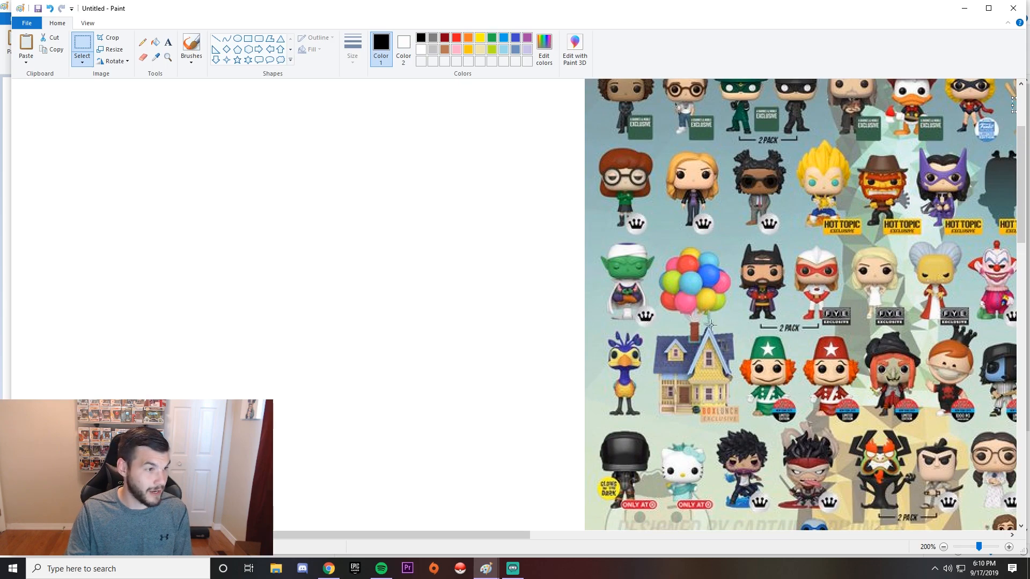
{"action": "mouse_move", "coordinate": [741, 371]}
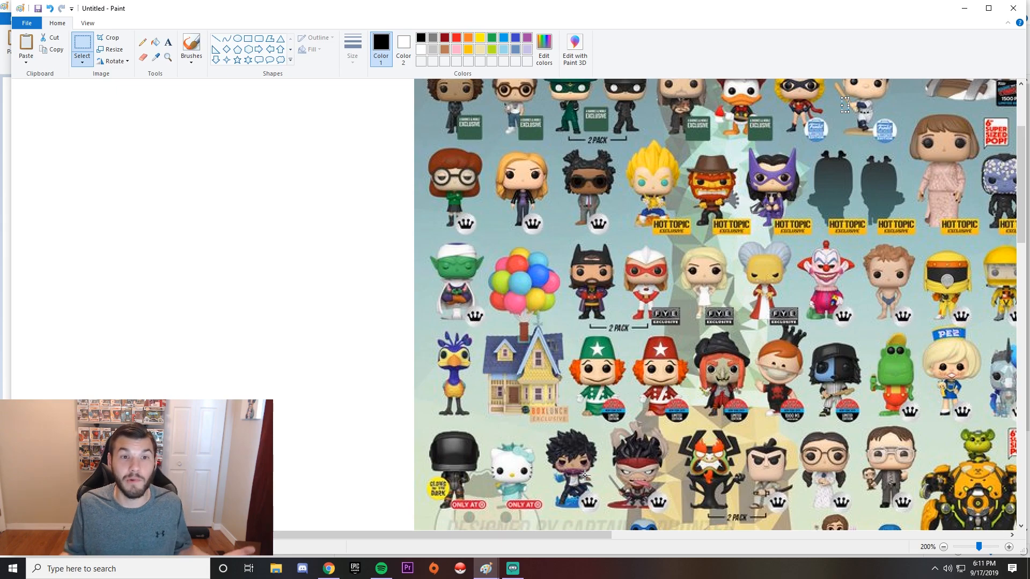
{"action": "mouse_move", "coordinate": [476, 480]}
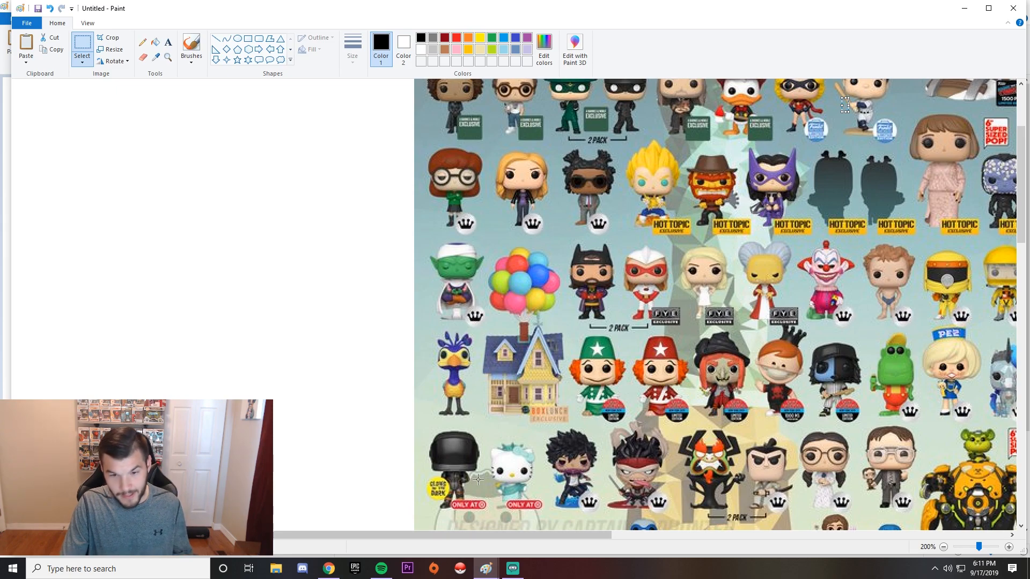
{"action": "mouse_move", "coordinate": [607, 343]}
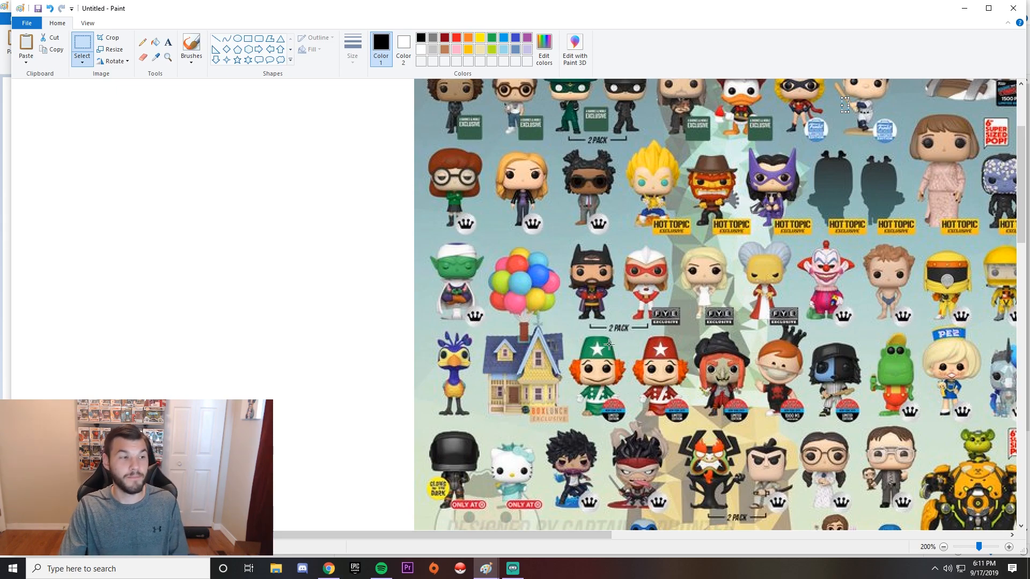